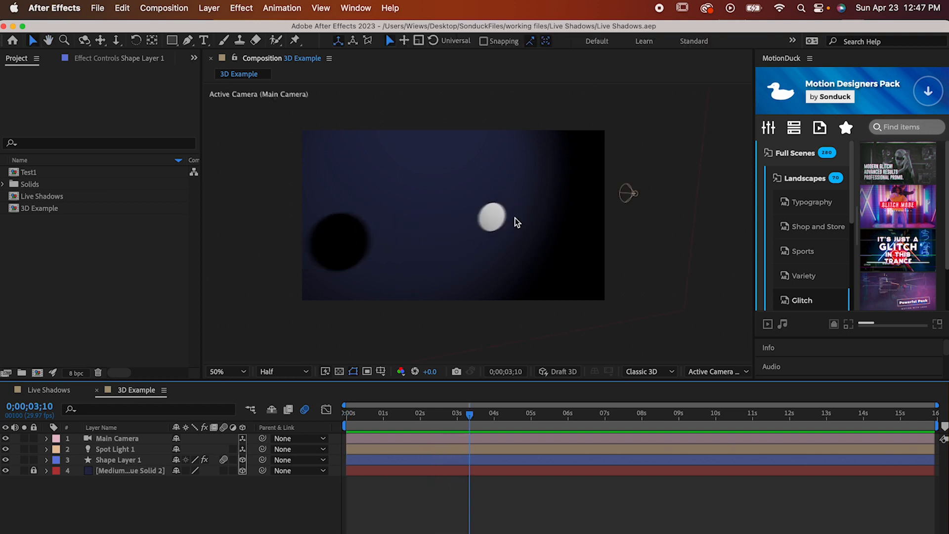
mouse_move(431, 399)
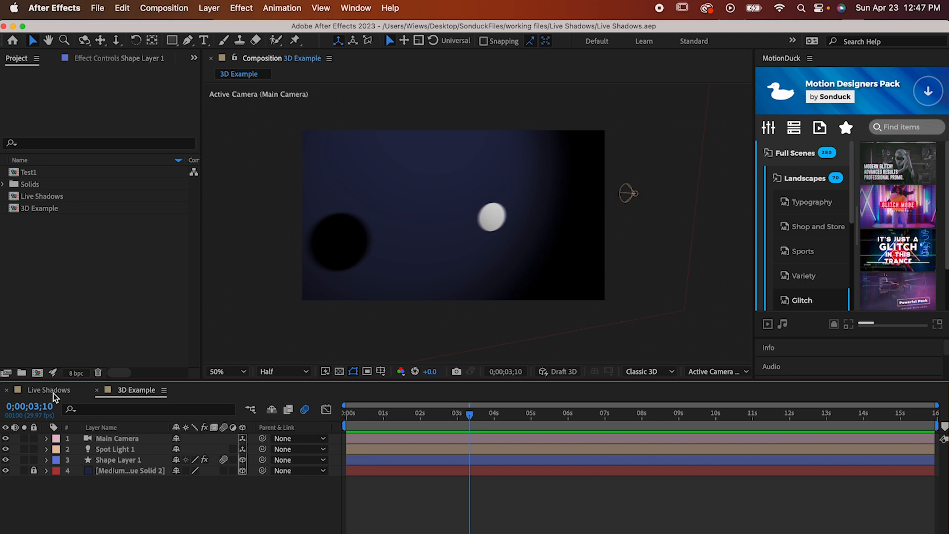
Switch from the 3D Example comp to the Live Shadows composition
click(49, 391)
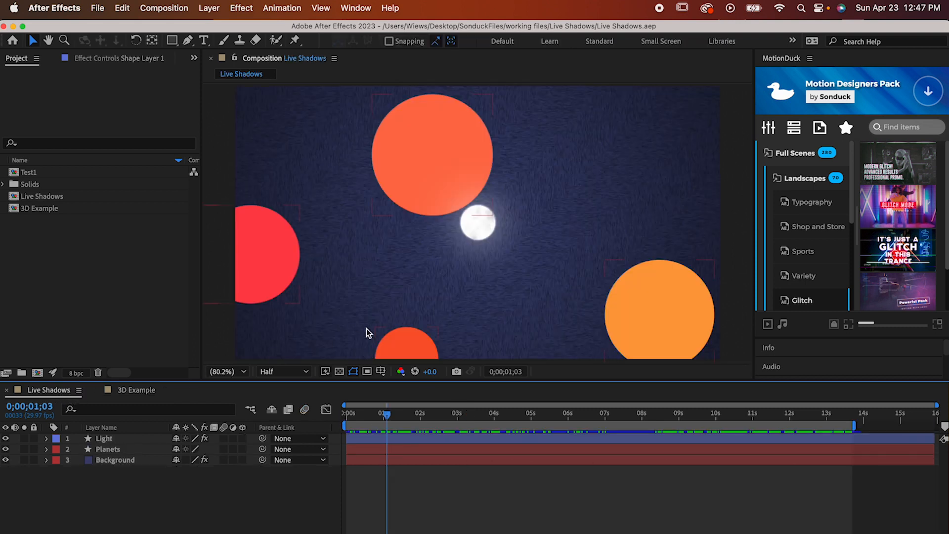
mouse_move(381, 321)
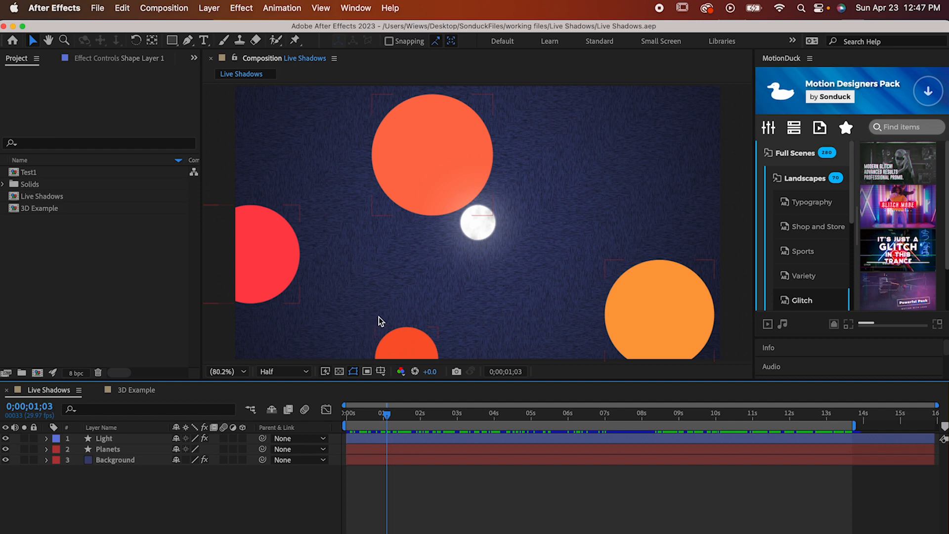
mouse_move(449, 291)
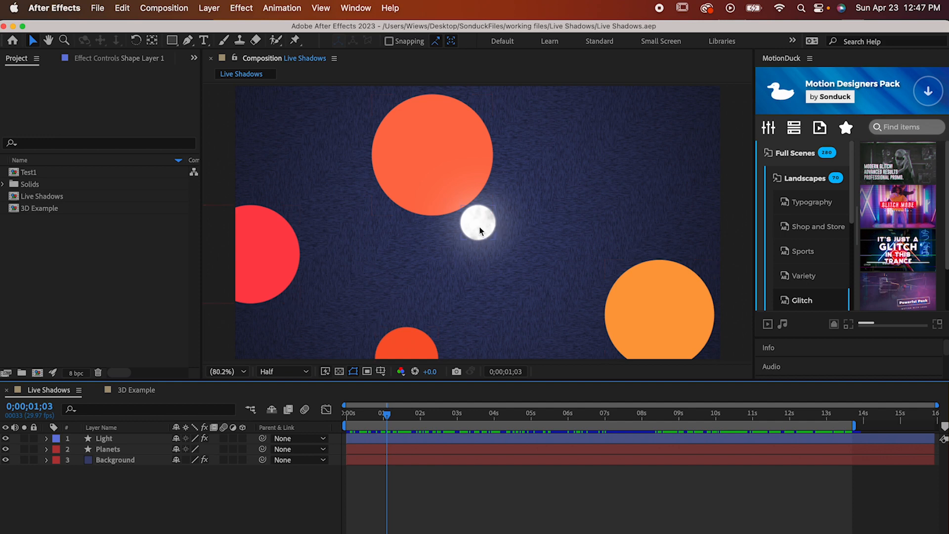
mouse_move(110, 441)
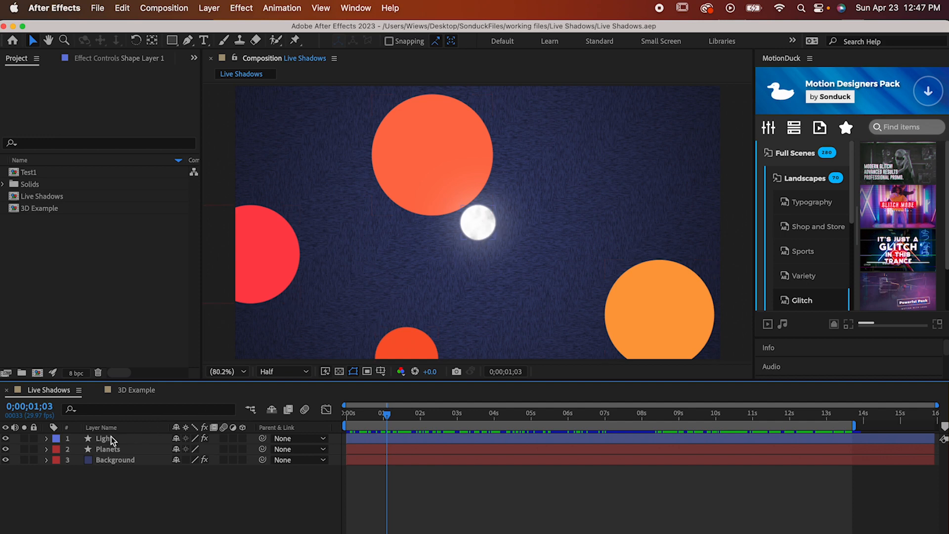
Review the Light and Background layer effects and the Background solid's colour without changing it
click(101, 438)
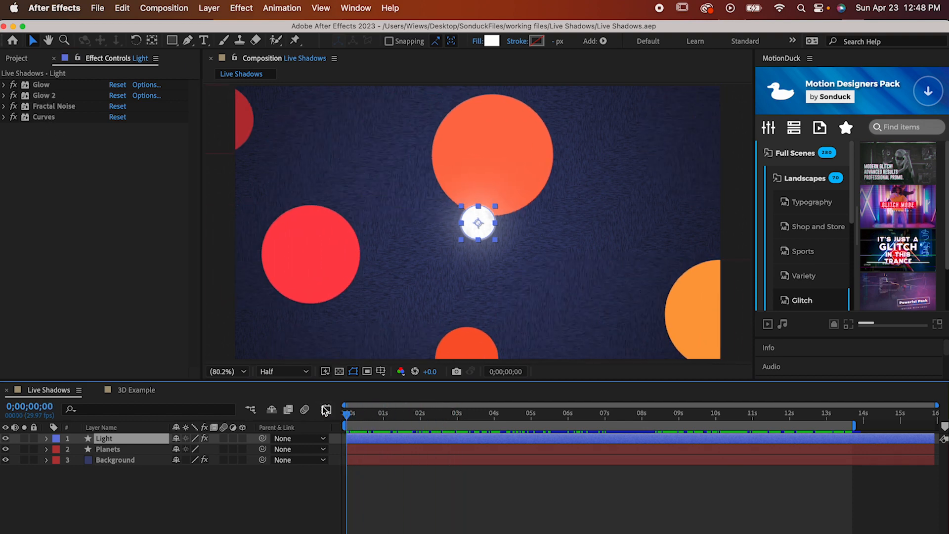
click(113, 460)
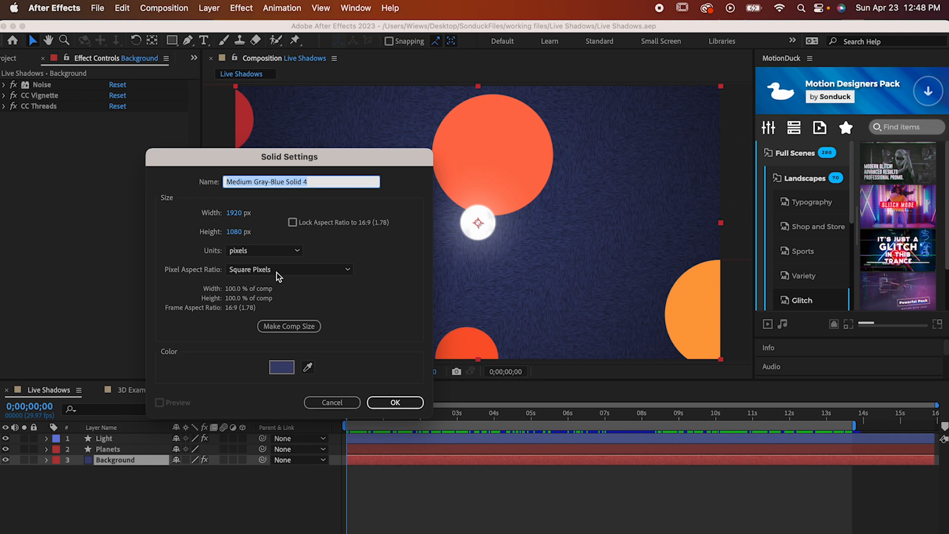
click(281, 367)
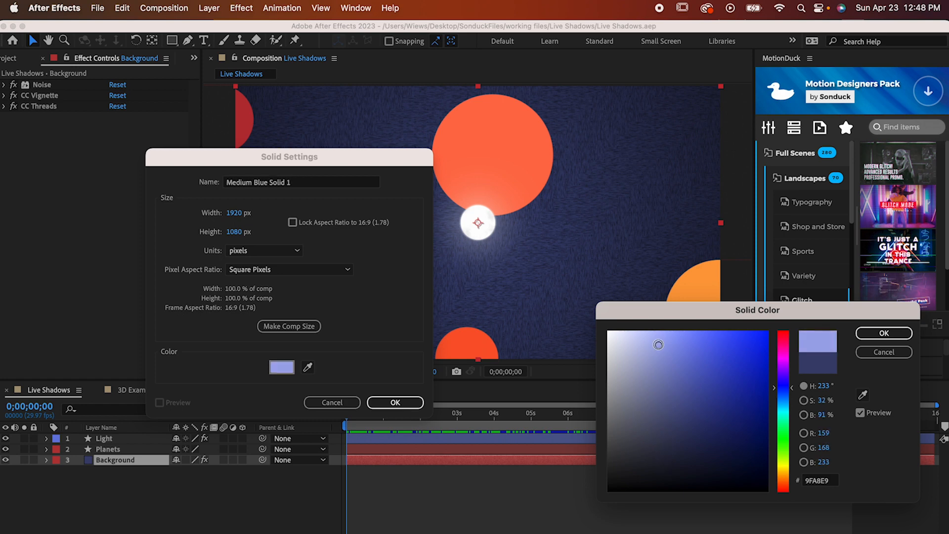
click(395, 403)
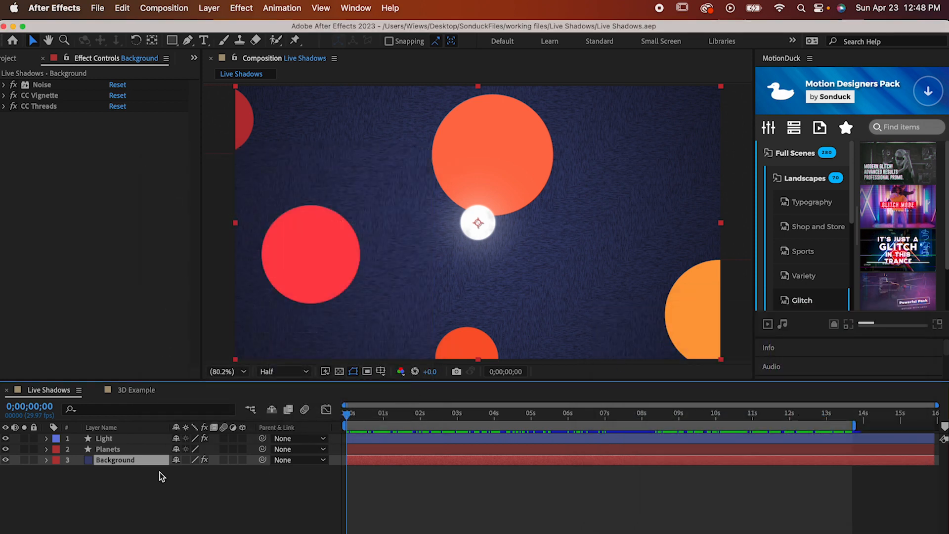
click(111, 449)
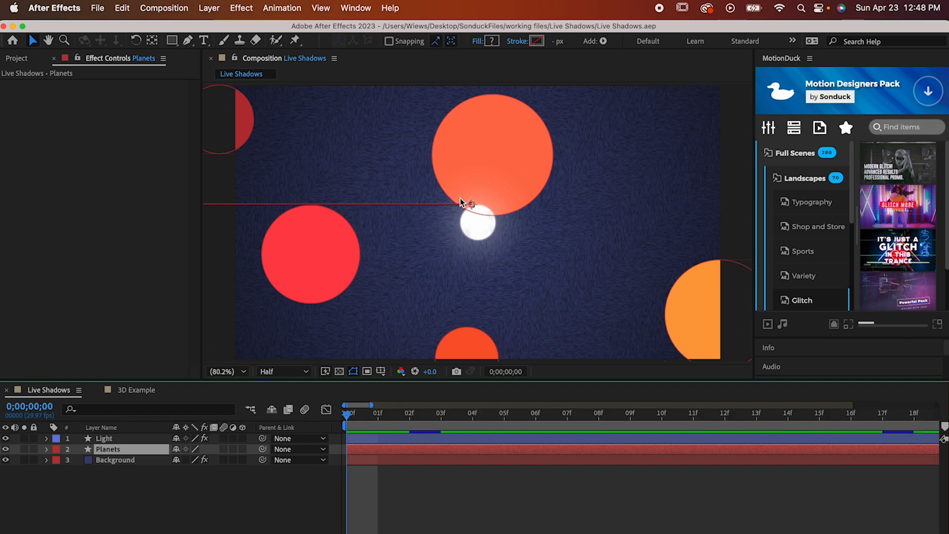
mouse_move(536, 481)
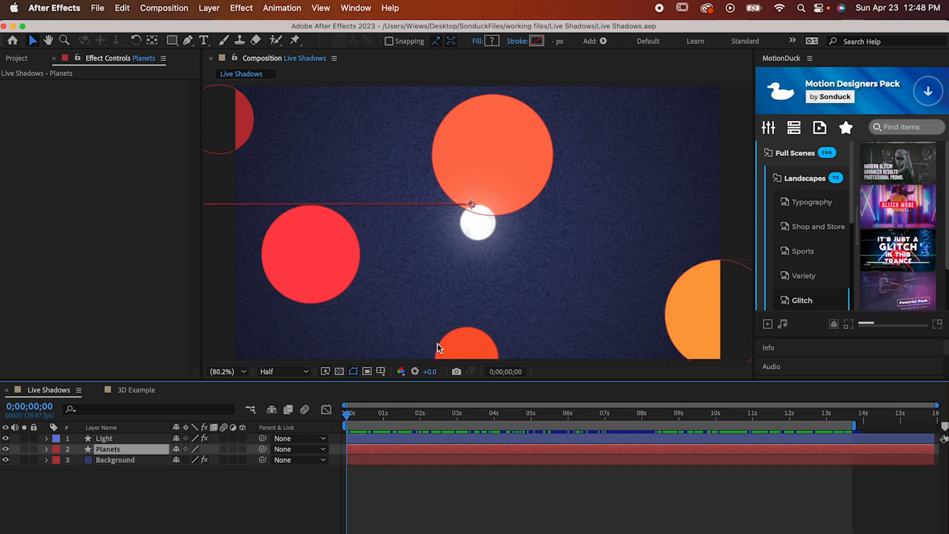
mouse_move(563, 320)
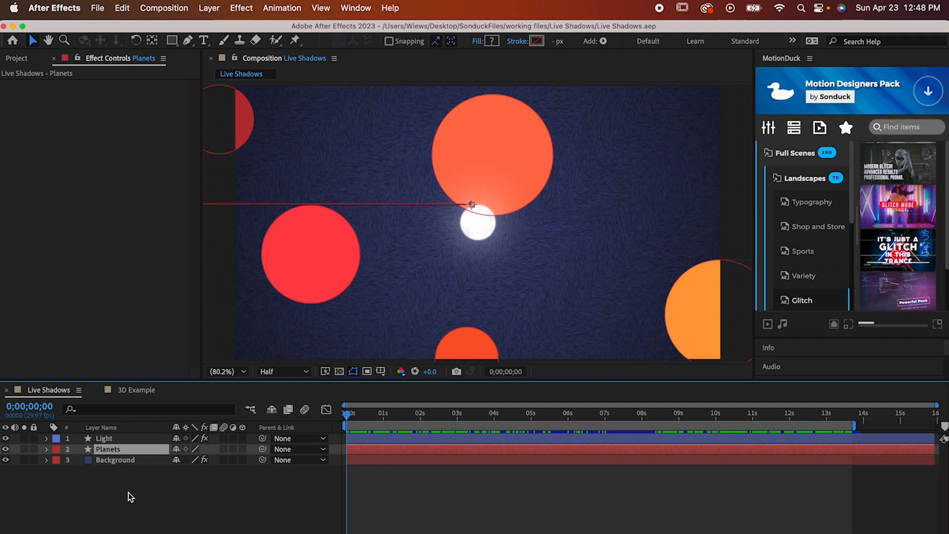
mouse_move(231, 477)
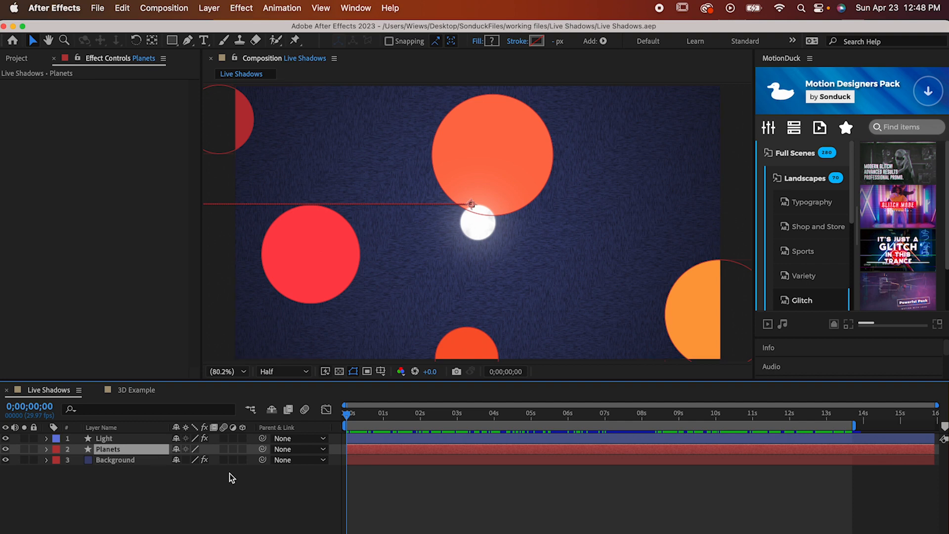
mouse_move(264, 431)
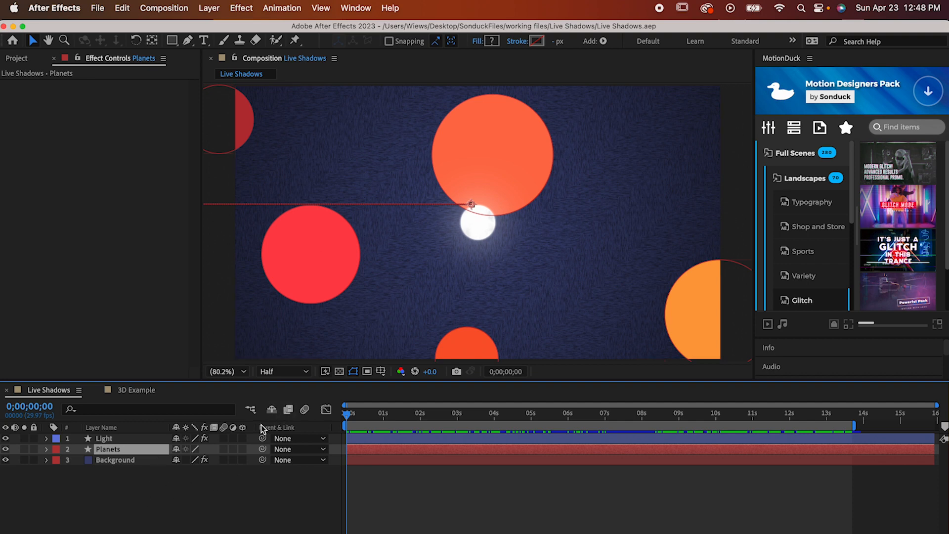
Add a Fill effect to Planets with a near-black colour for dark silhouettes
click(240, 8)
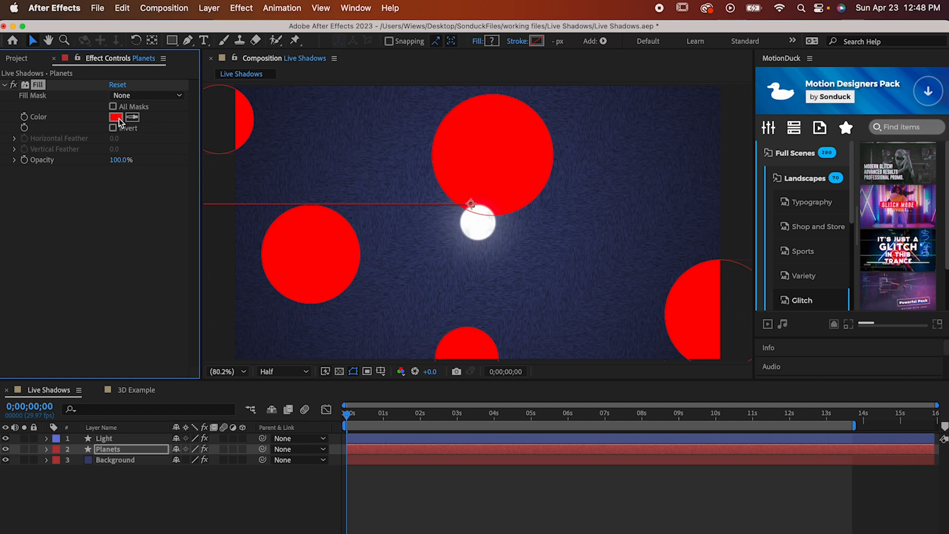
click(115, 117)
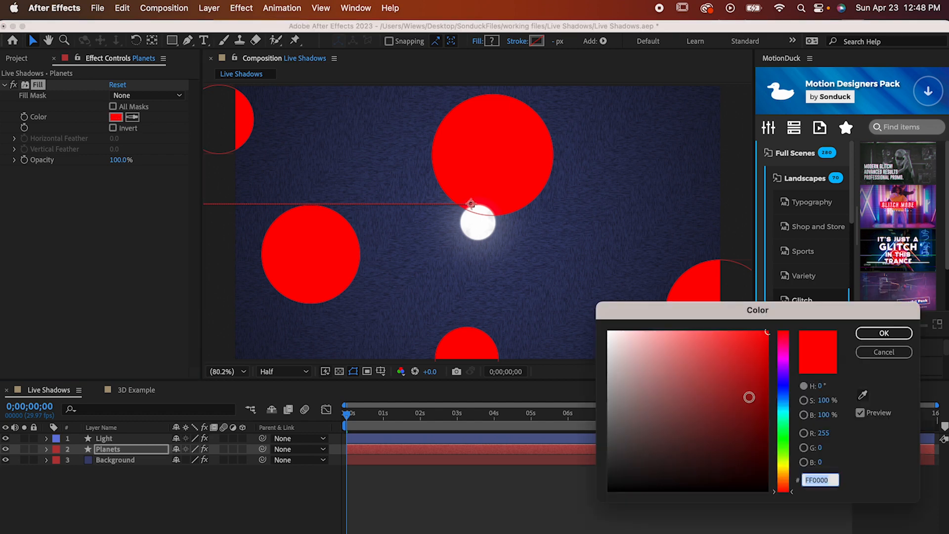
drag(749, 397, 747, 481)
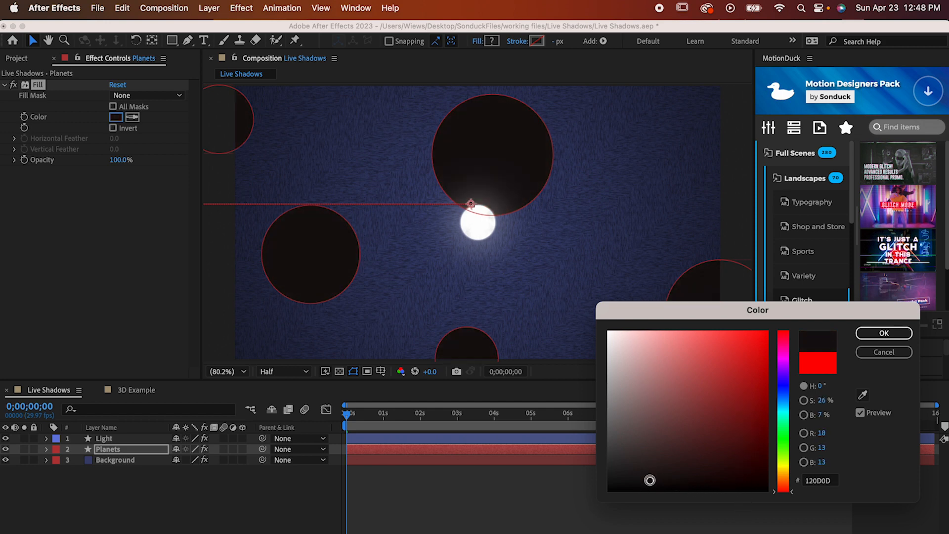
click(884, 334)
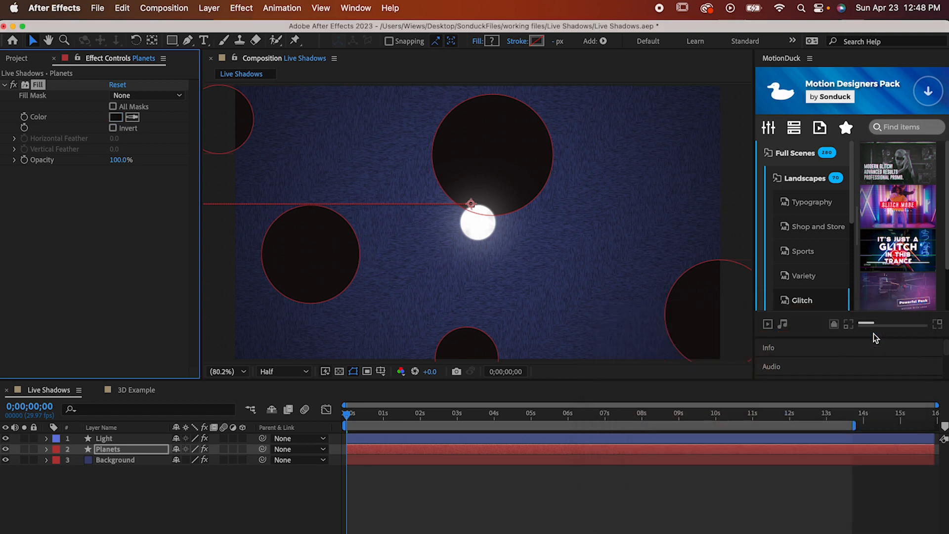
click(240, 8)
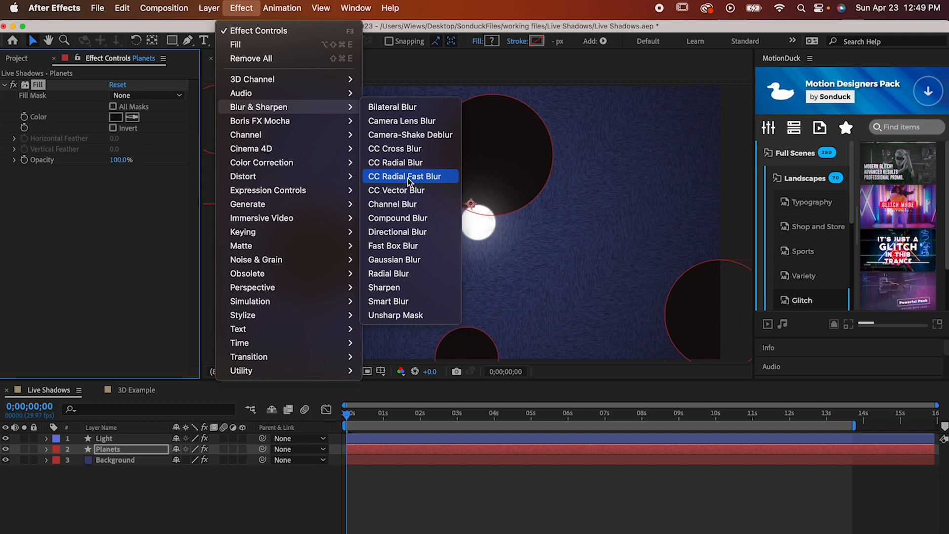
Add CC Radial Fast Blur at Amount 95, trying Brightest zoom then keeping Standard
click(405, 176)
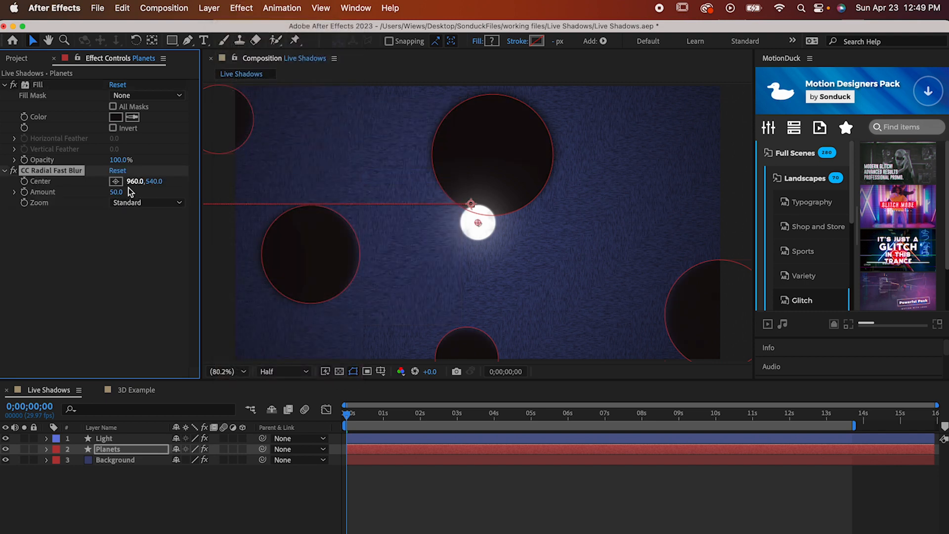
drag(115, 192, 136, 192)
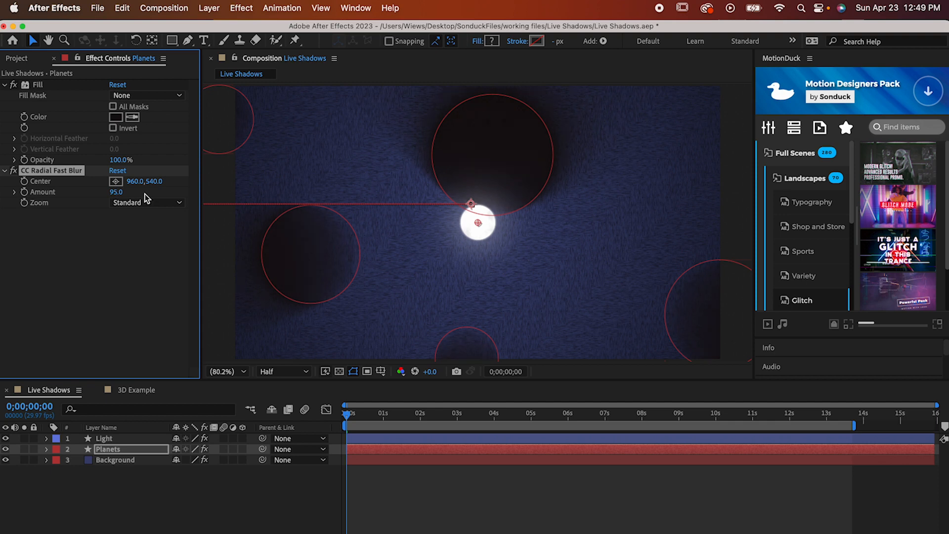
mouse_move(146, 207)
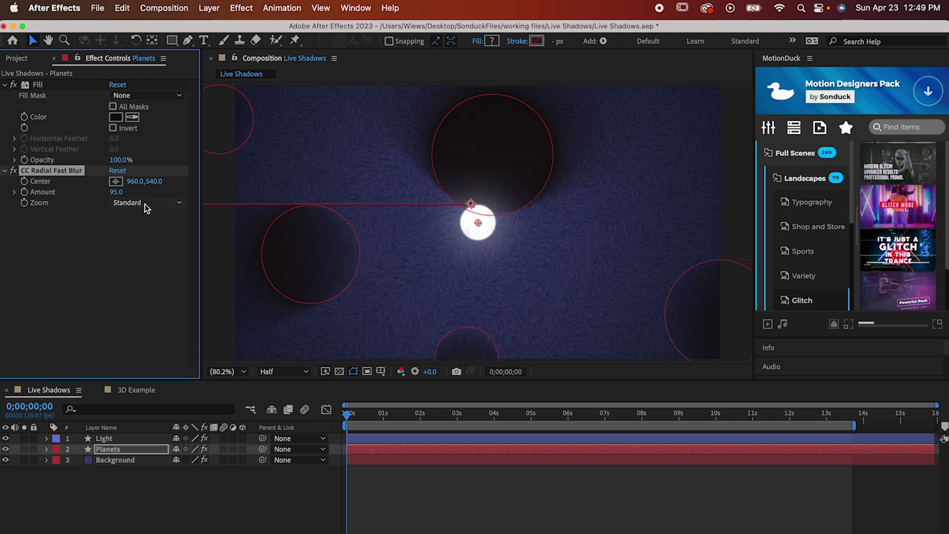
click(143, 203)
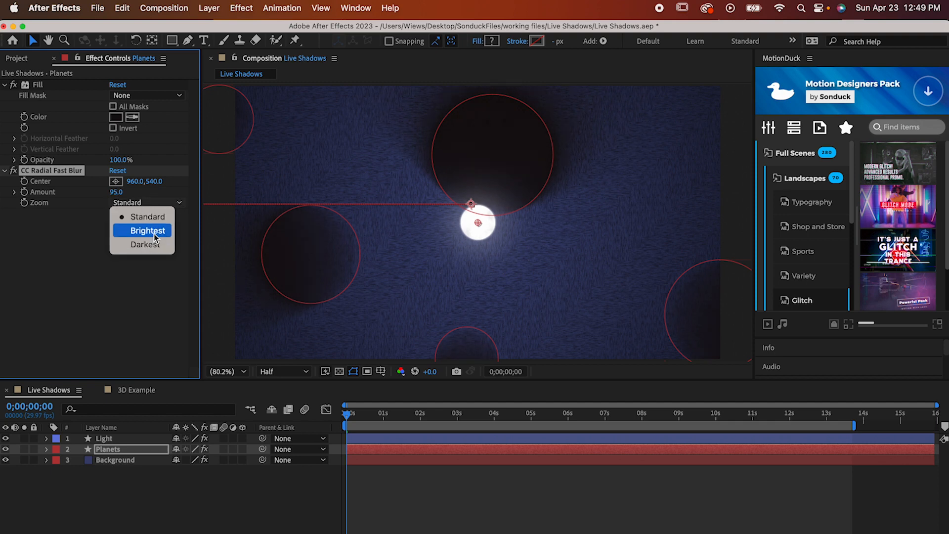
click(142, 230)
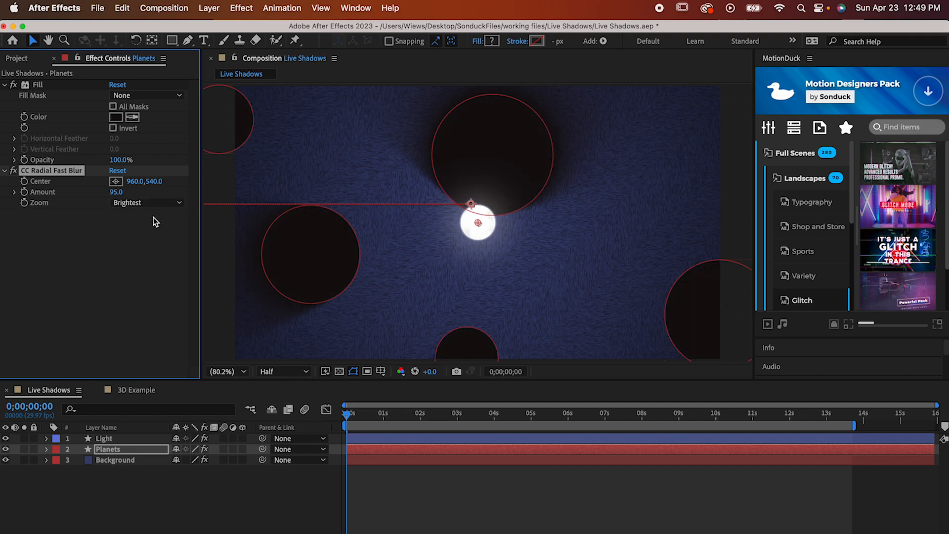
click(146, 201)
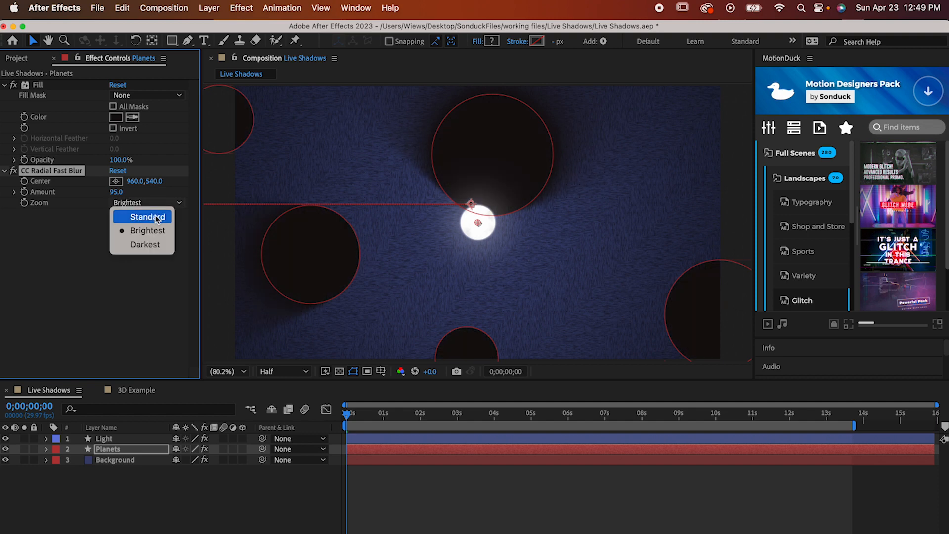
click(144, 216)
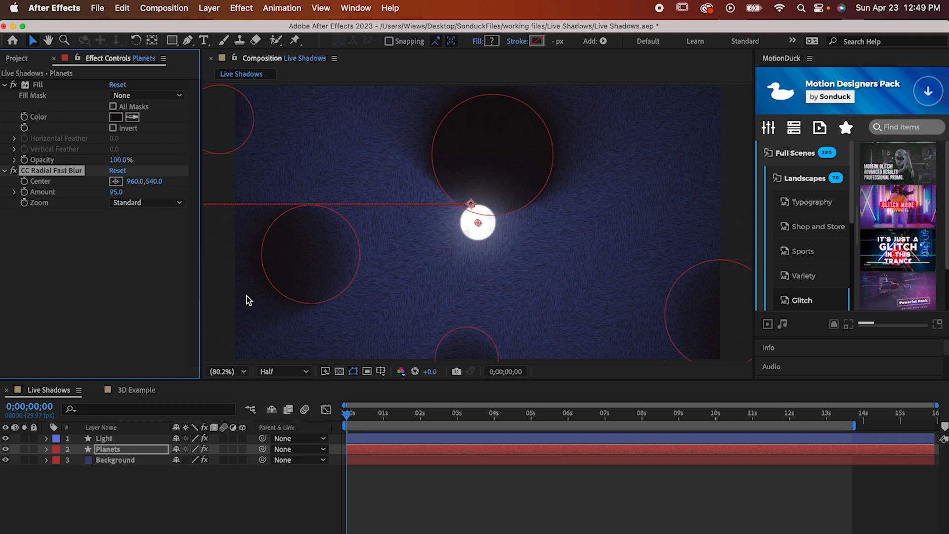
mouse_move(489, 221)
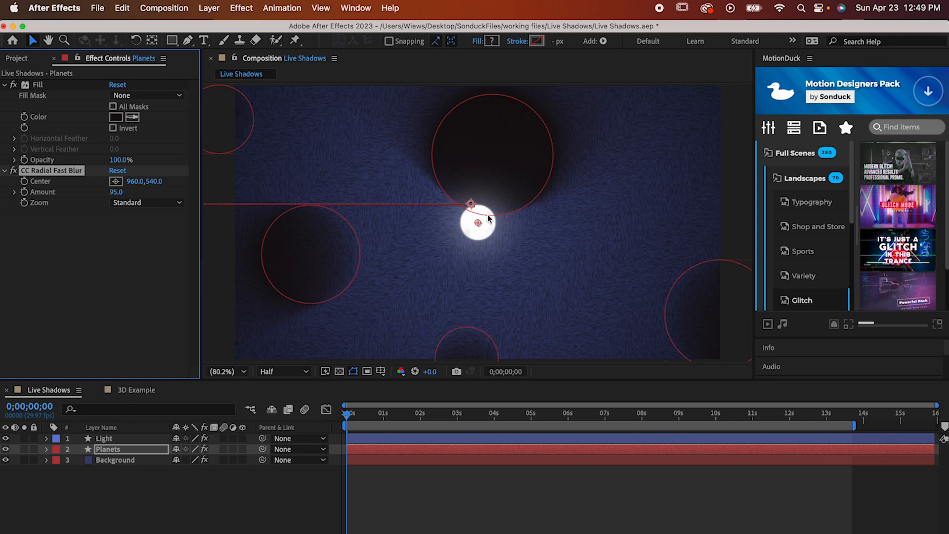
mouse_move(165, 231)
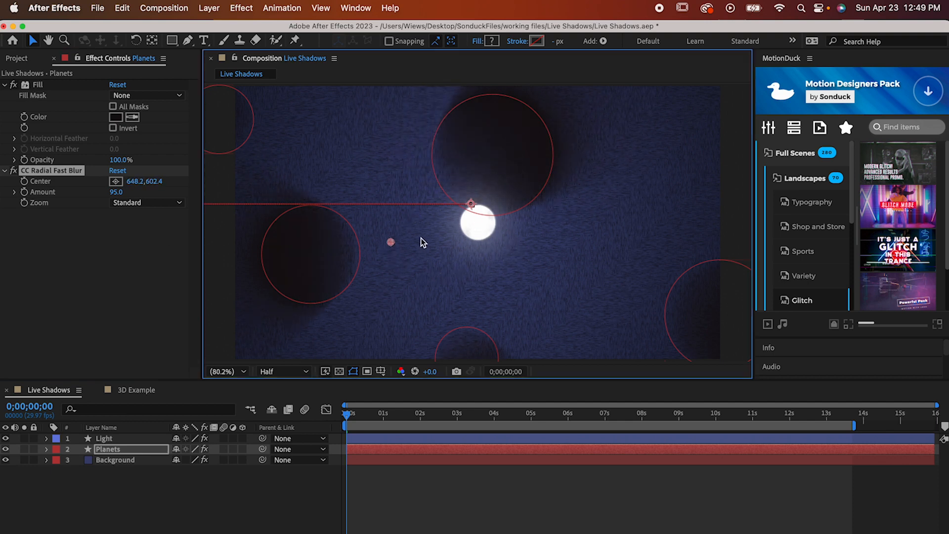
drag(390, 243, 609, 251)
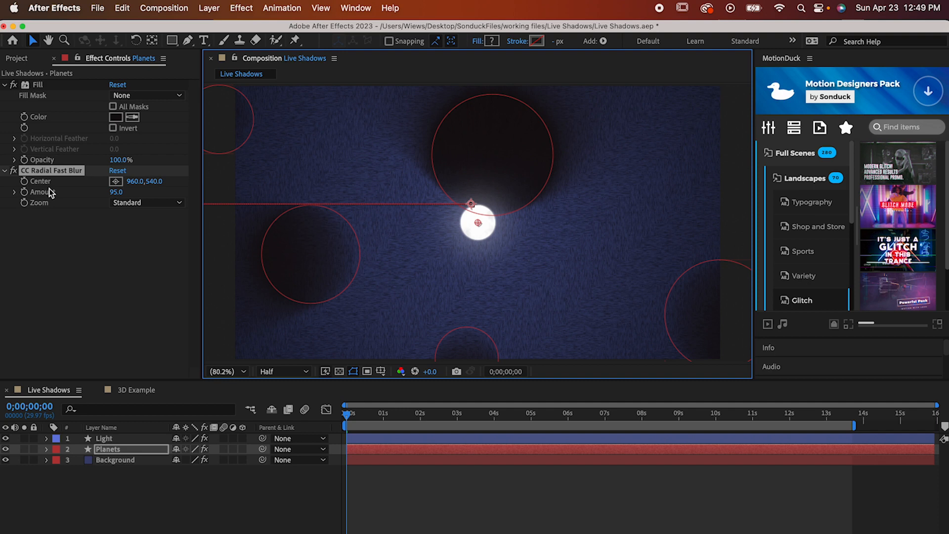
mouse_move(477, 253)
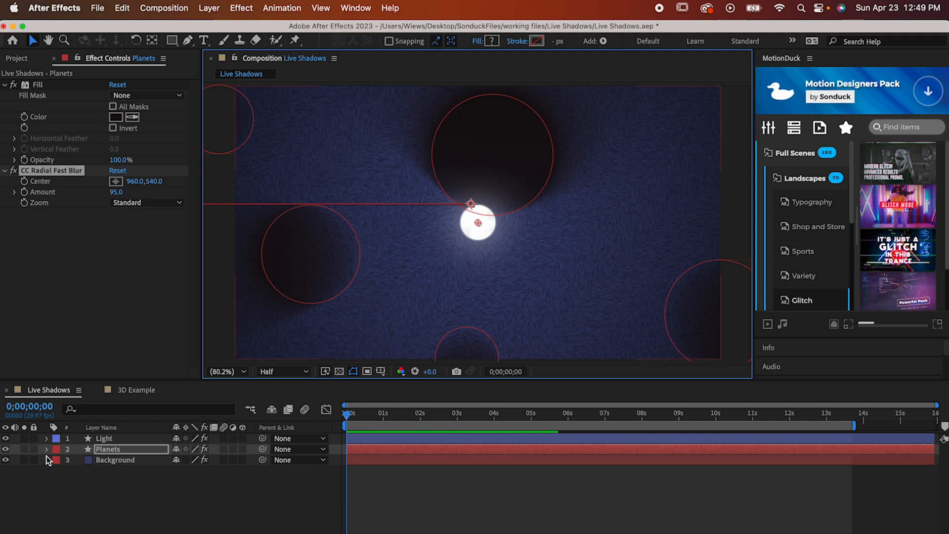
Link the radial blur's Center by expression to the Light layer's Position
click(46, 449)
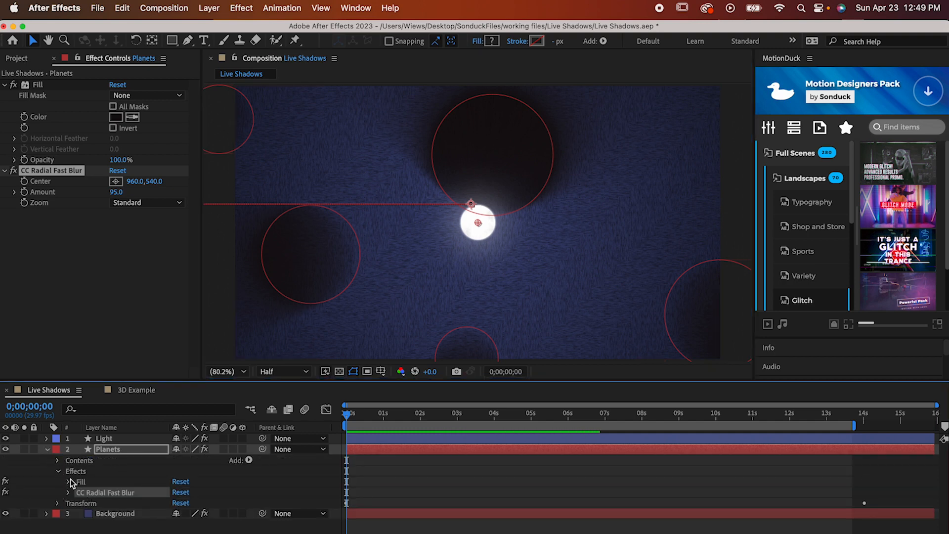
click(65, 492)
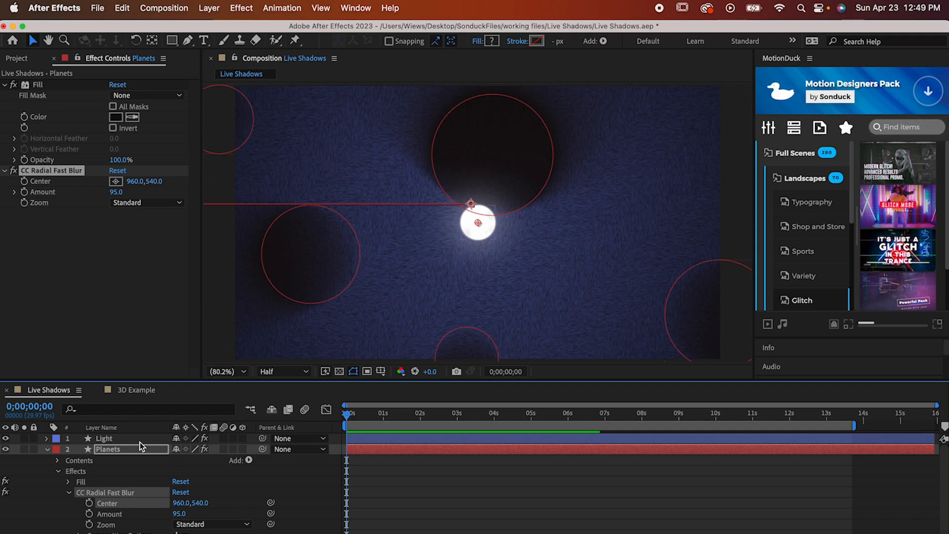
click(105, 439)
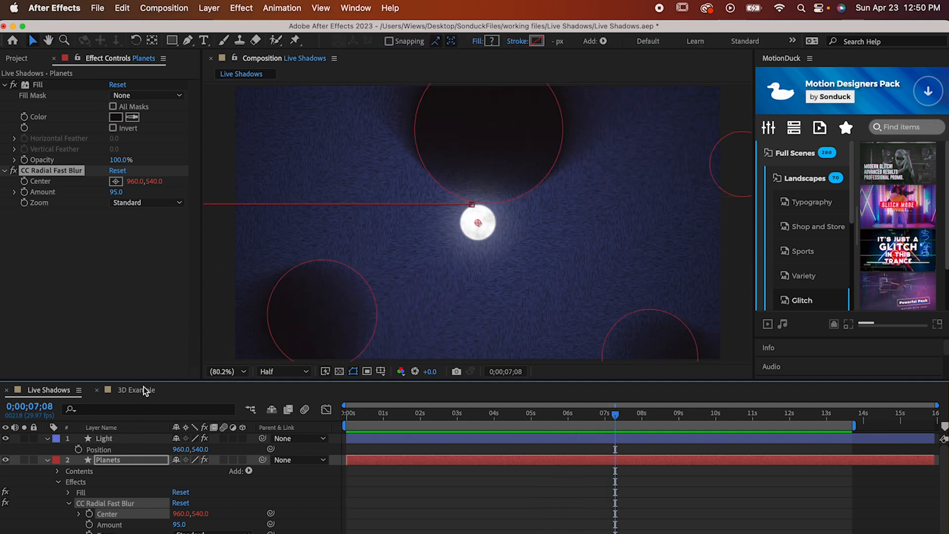
click(241, 7)
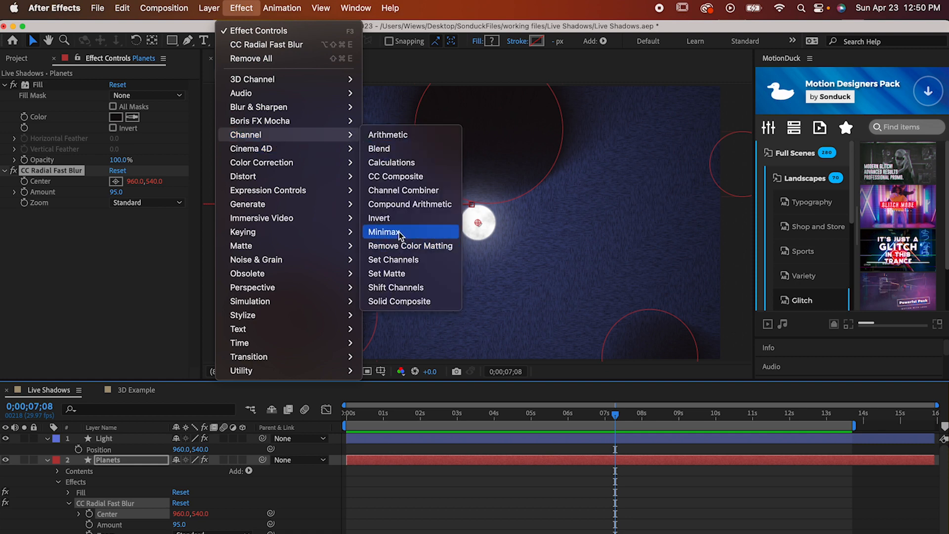
Add CC Composite to Planets and scrub the timeline to preview the shadows
click(395, 176)
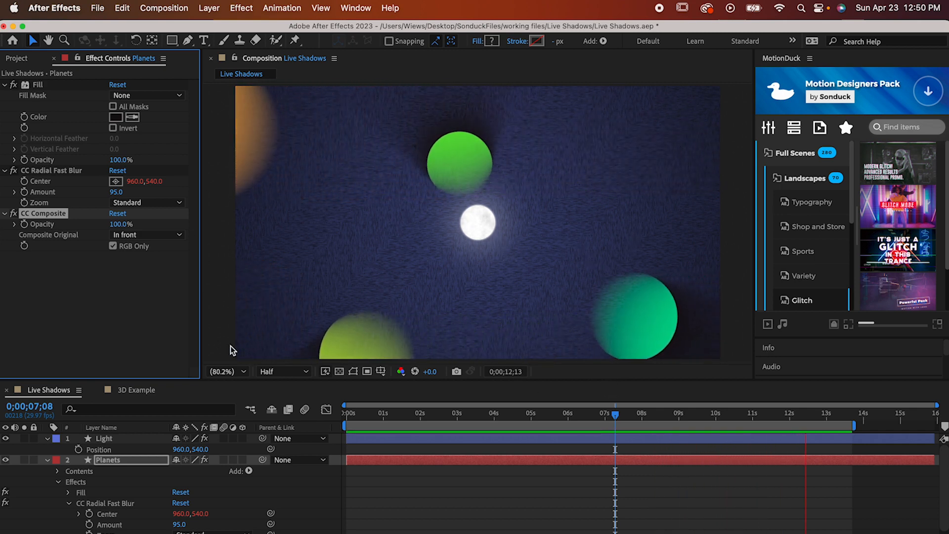
click(812, 413)
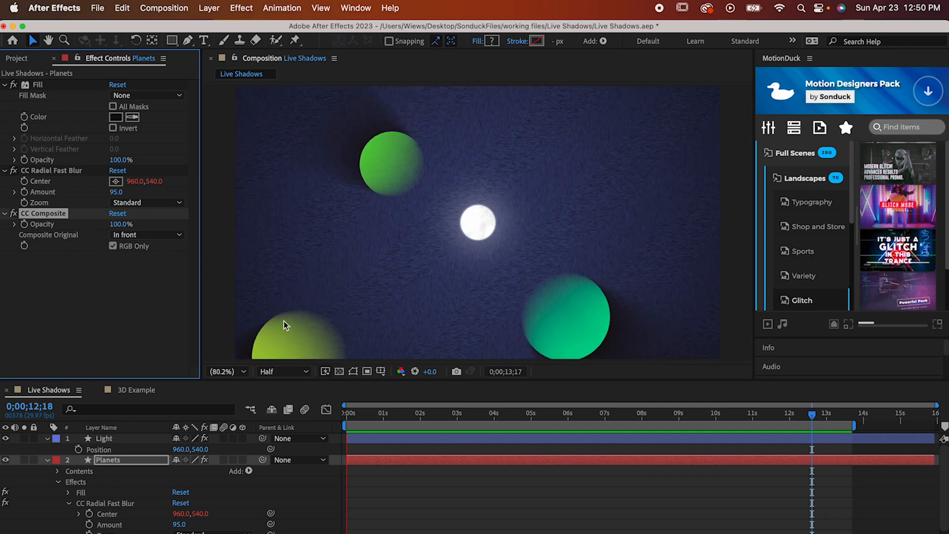